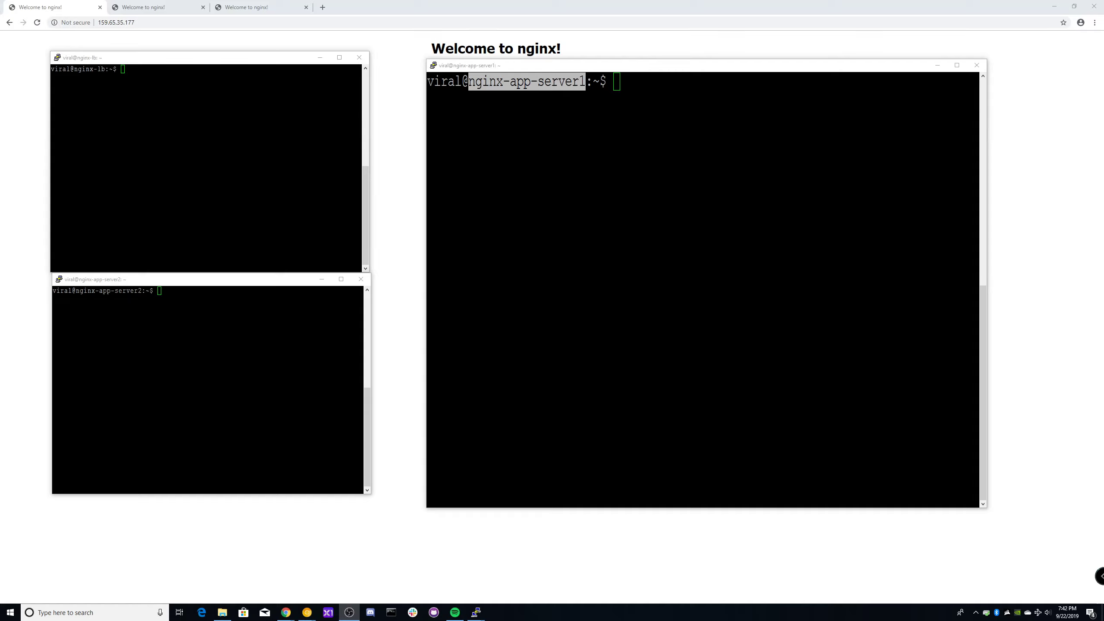
mouse_move(995, 503)
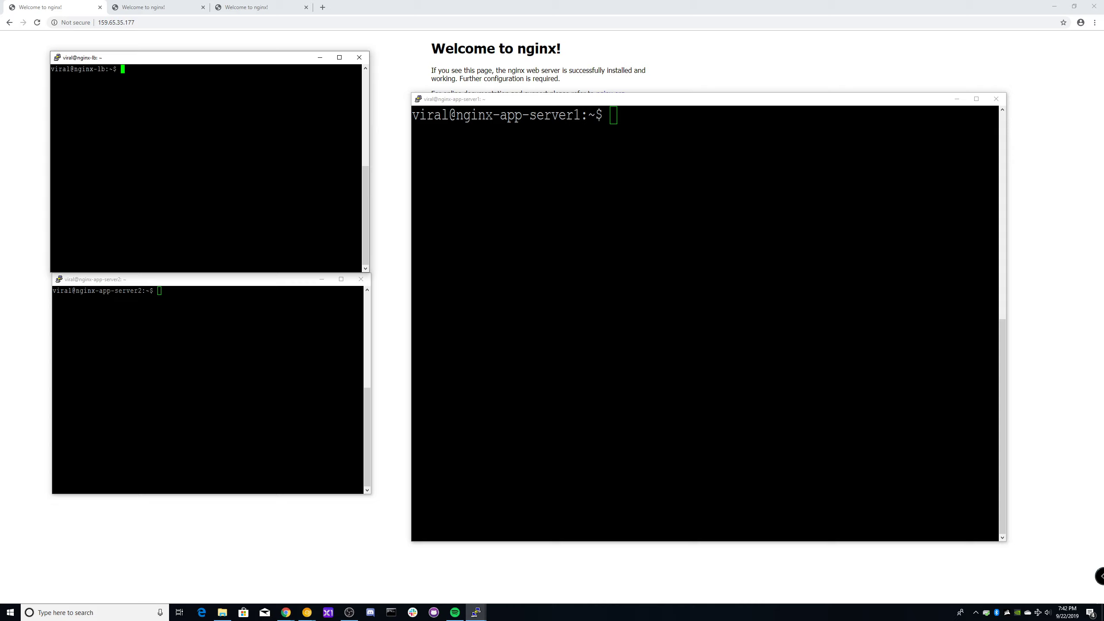
mouse_move(370, 174)
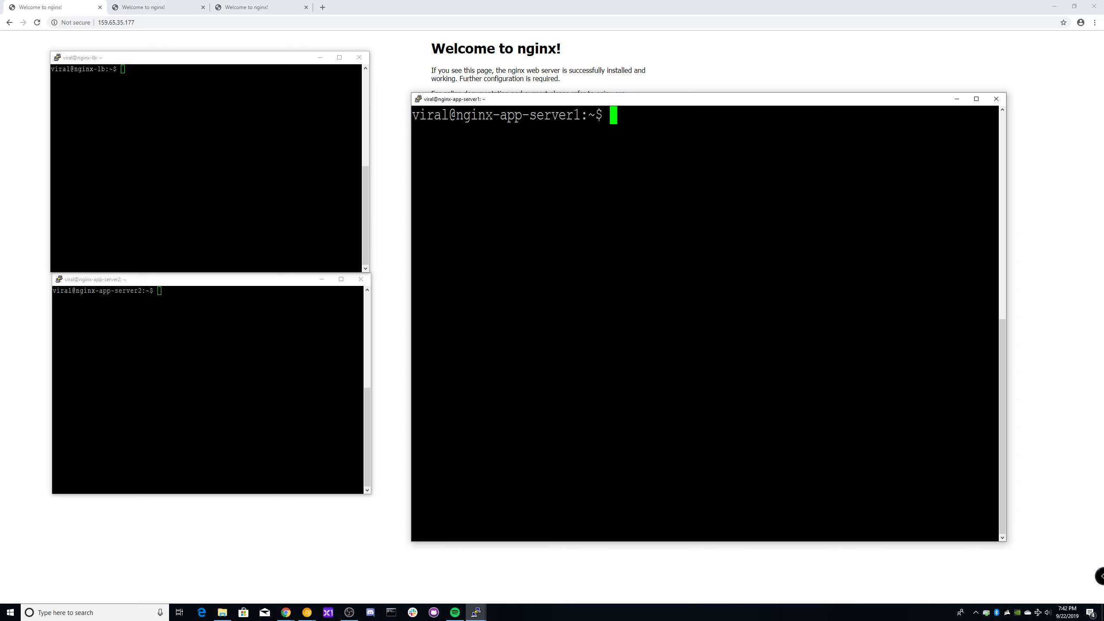
Change to /etc/nginx/sites-available and list its files
text(cd /e)
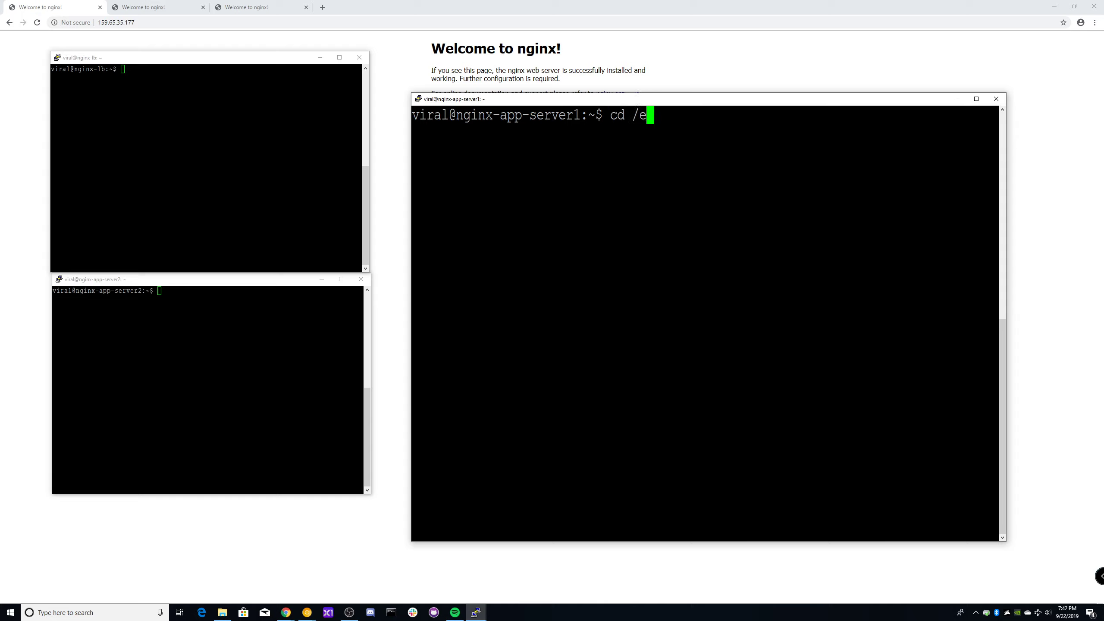
text(tc/nginx/)
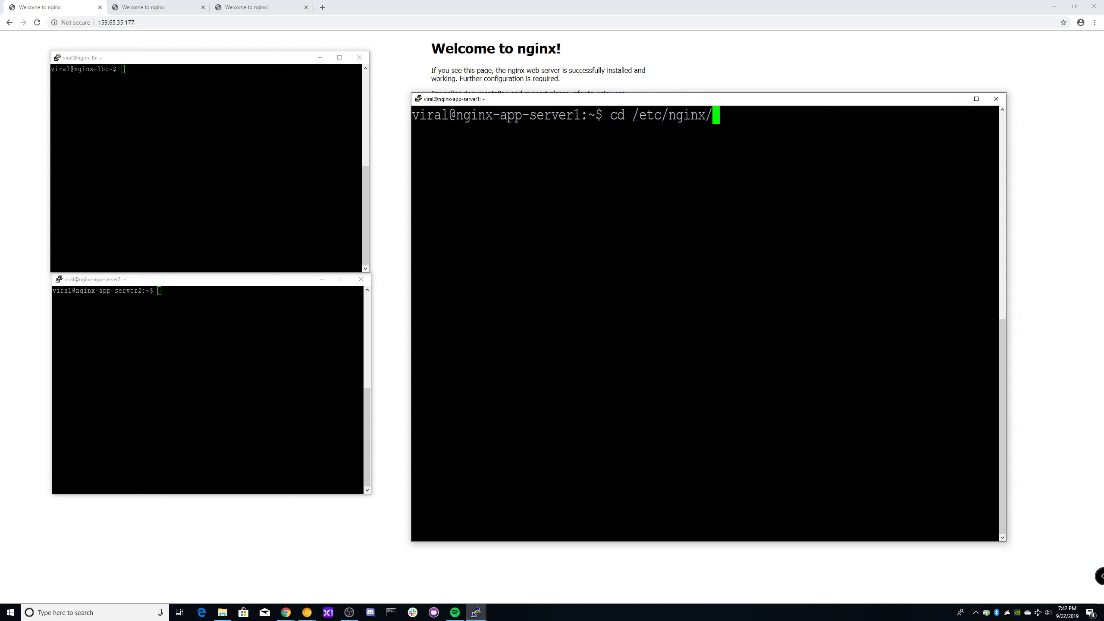
text(sites-available/)
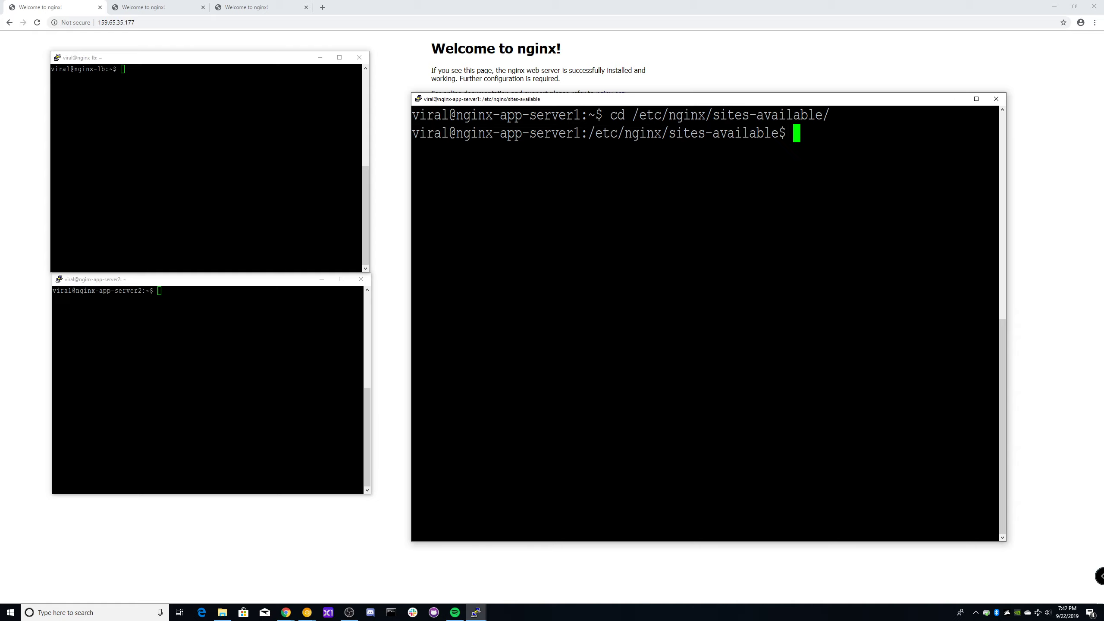
text(ls)
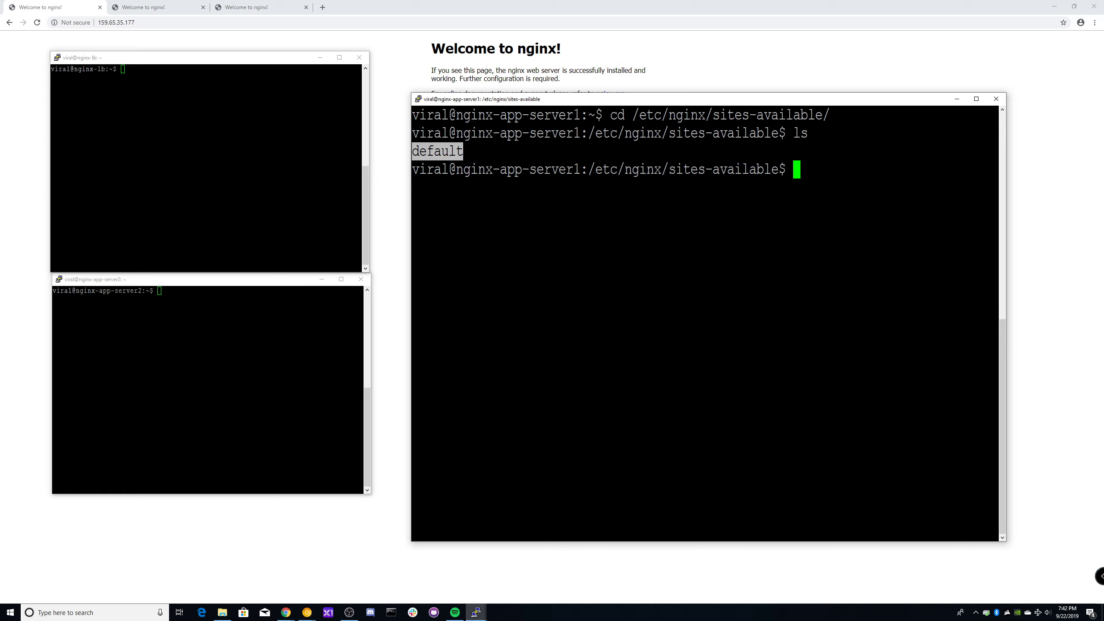
Display the default site config with sudo cat, scrolled to the root /var/www/html directive
text(sudo cat)
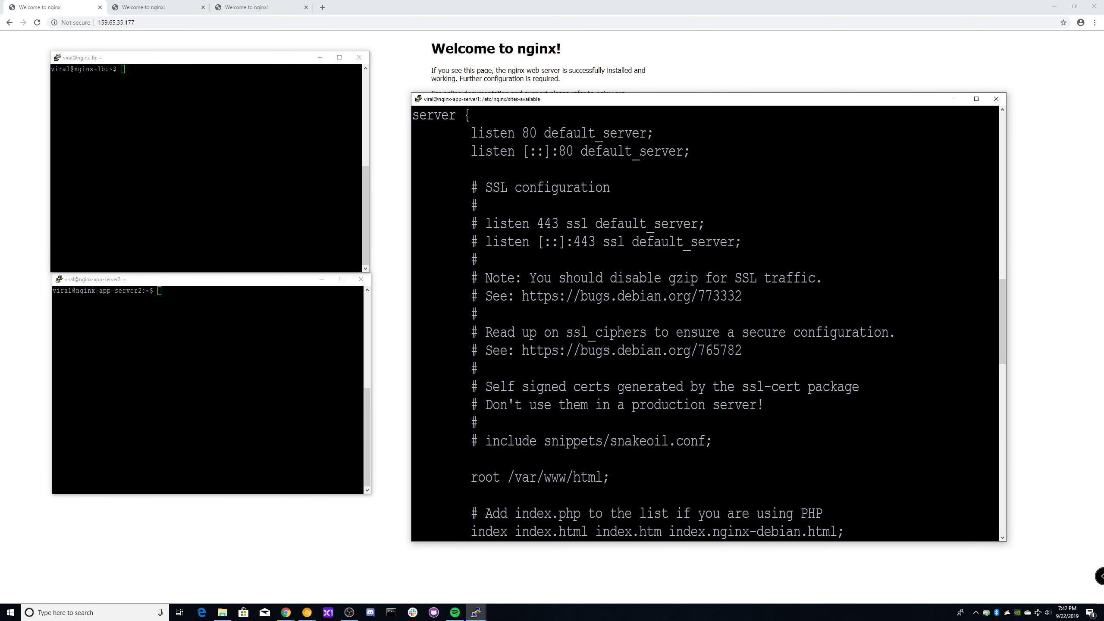
scroll(down, 3)
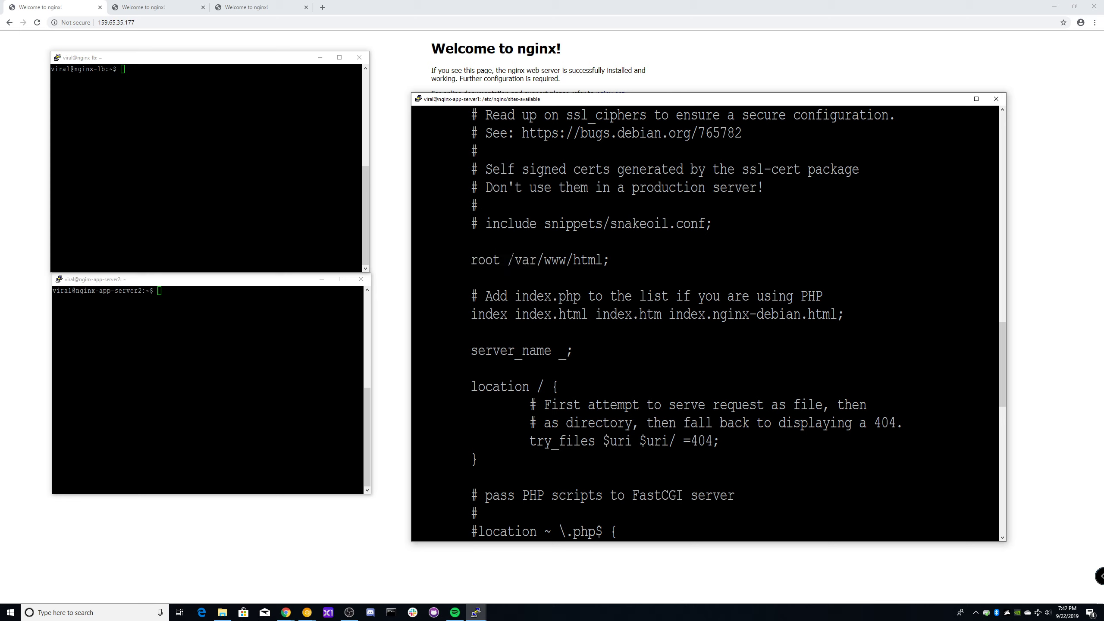
double_click(553, 259)
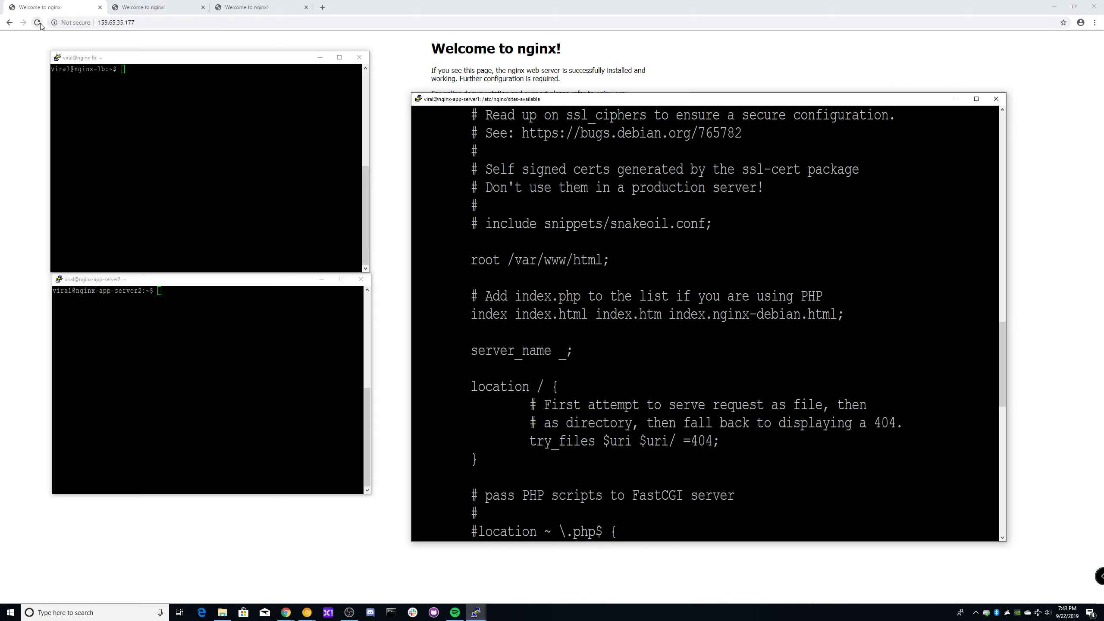
View the default nginx pages at 159.65.35.234 and 159.65.43.171, then return to PuTTY
click(156, 7)
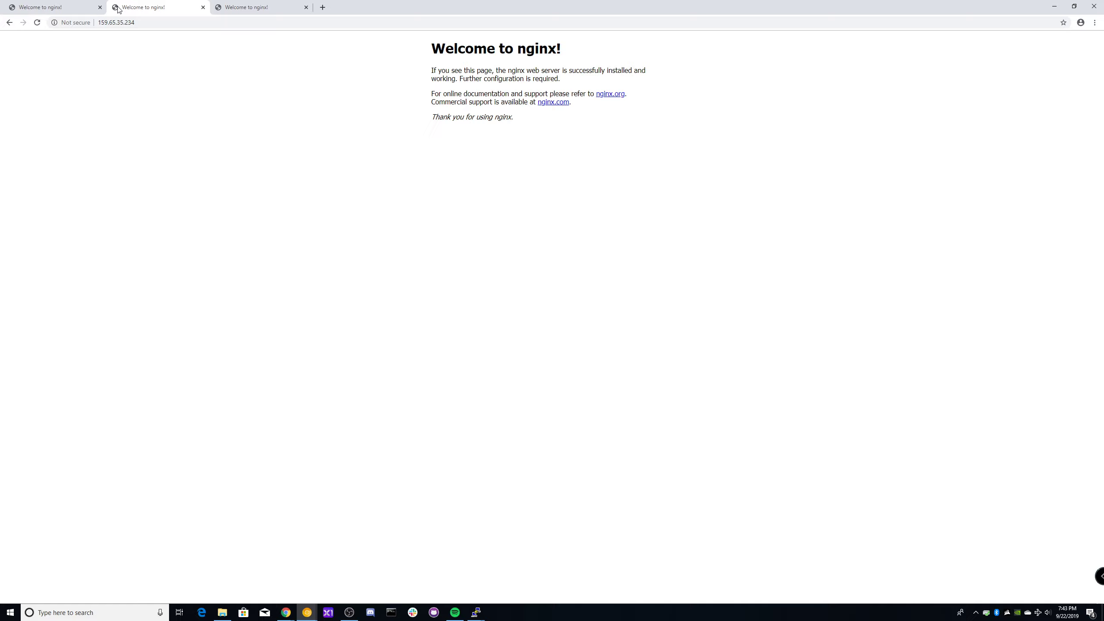
click(261, 7)
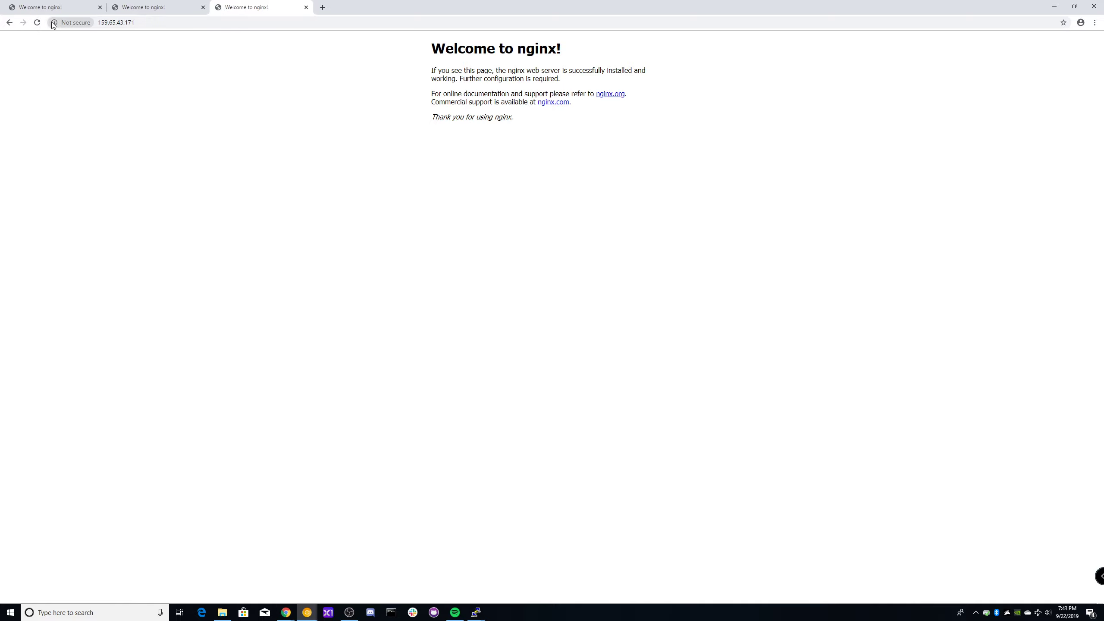
click(476, 612)
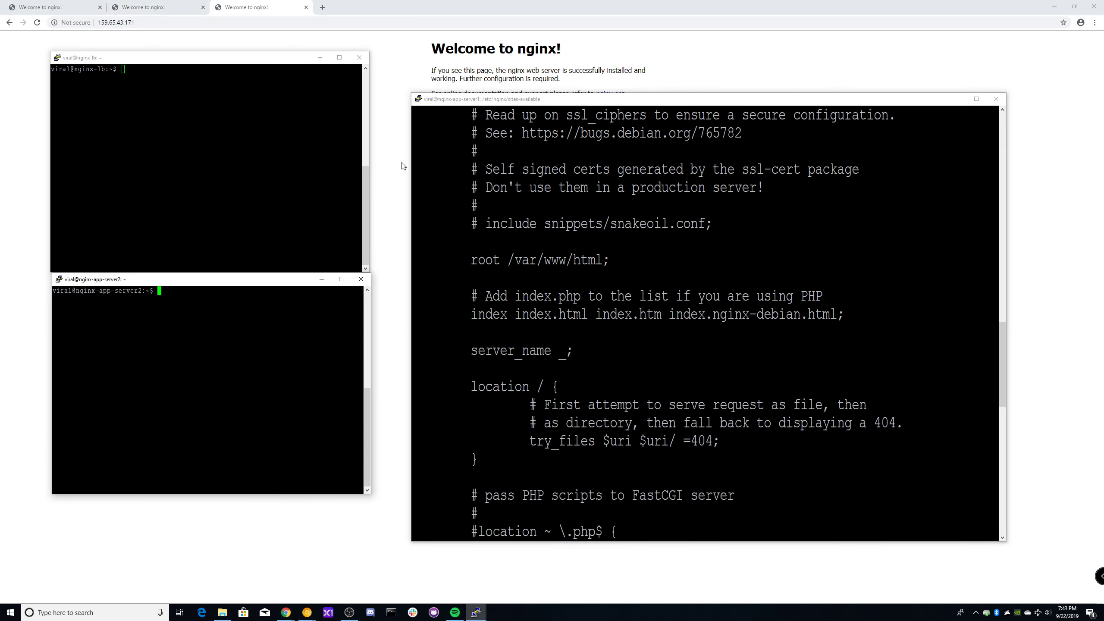
Change to the web root /var/www/html on server 1 and list its files
double_click(537, 260)
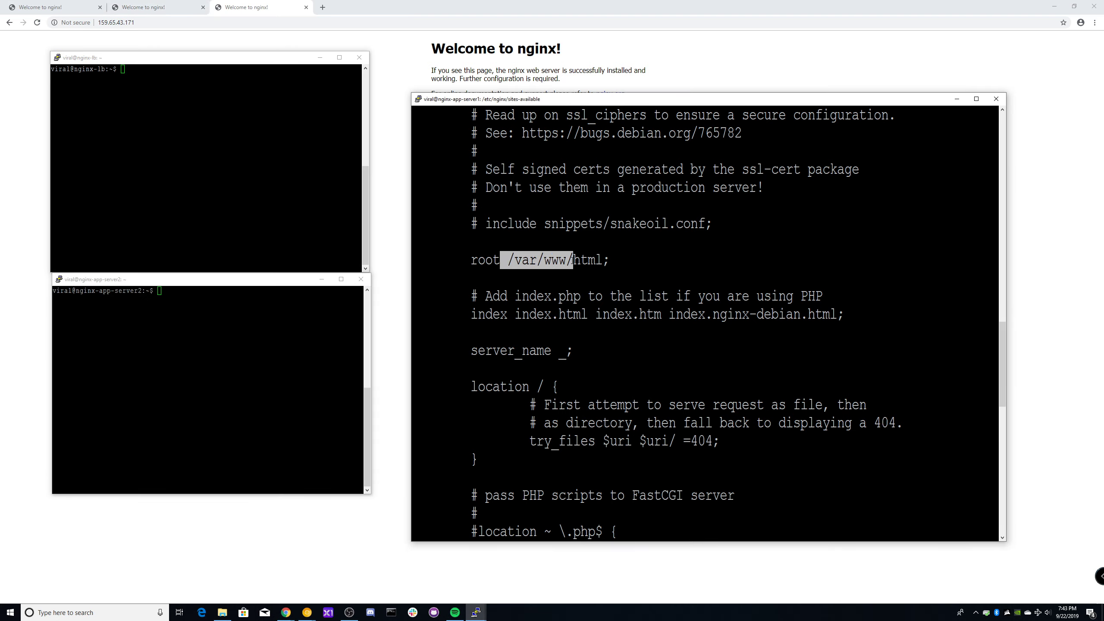
text(cl)
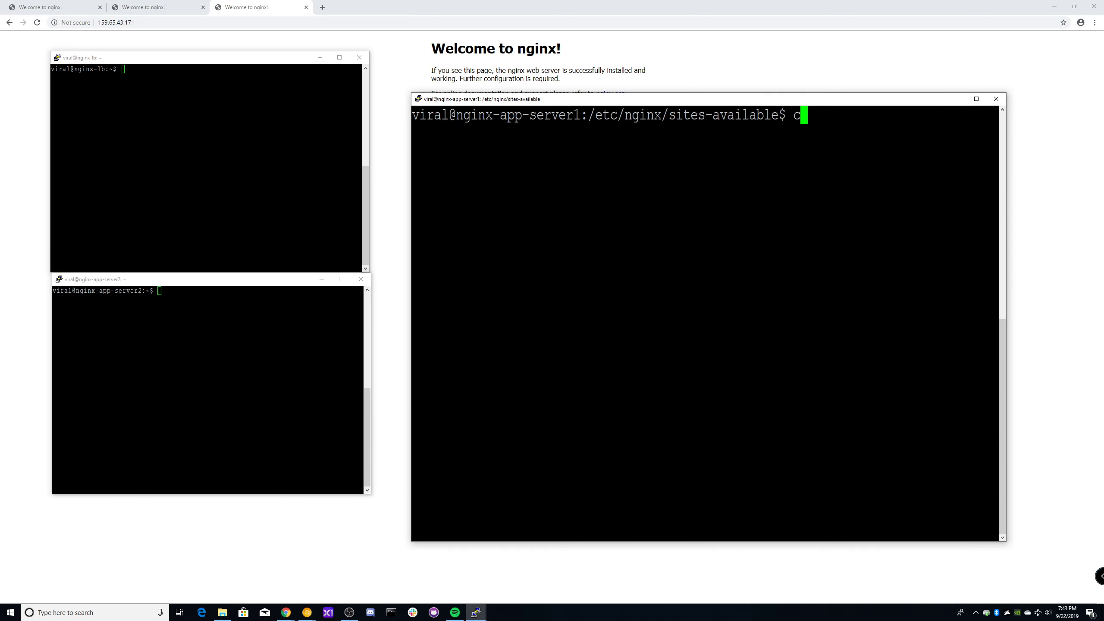
text(d /var/`1)
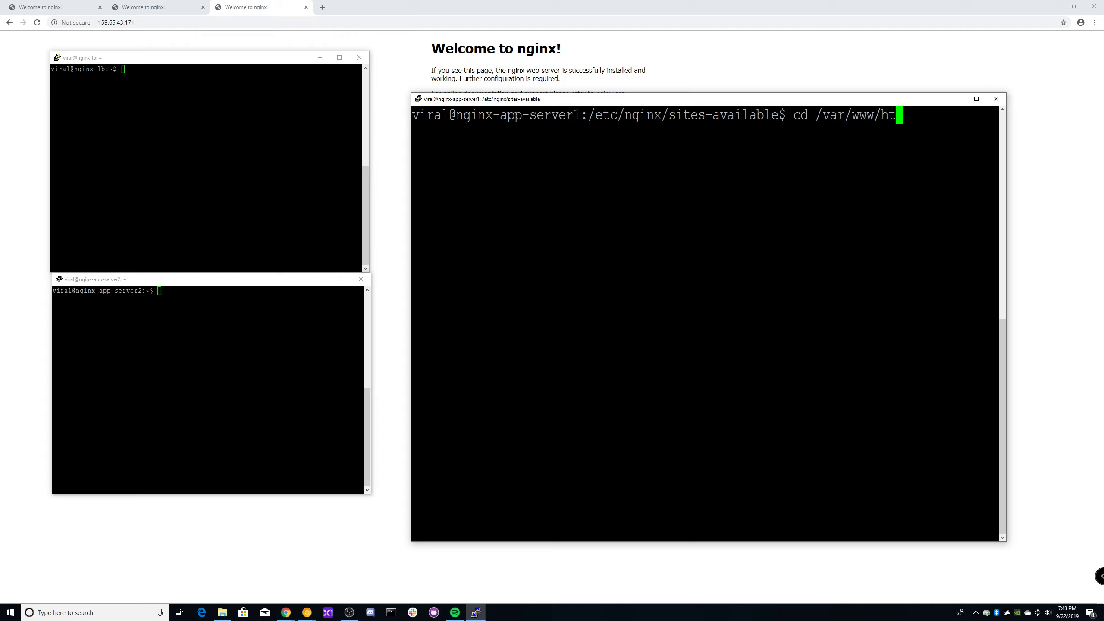
text(ls)
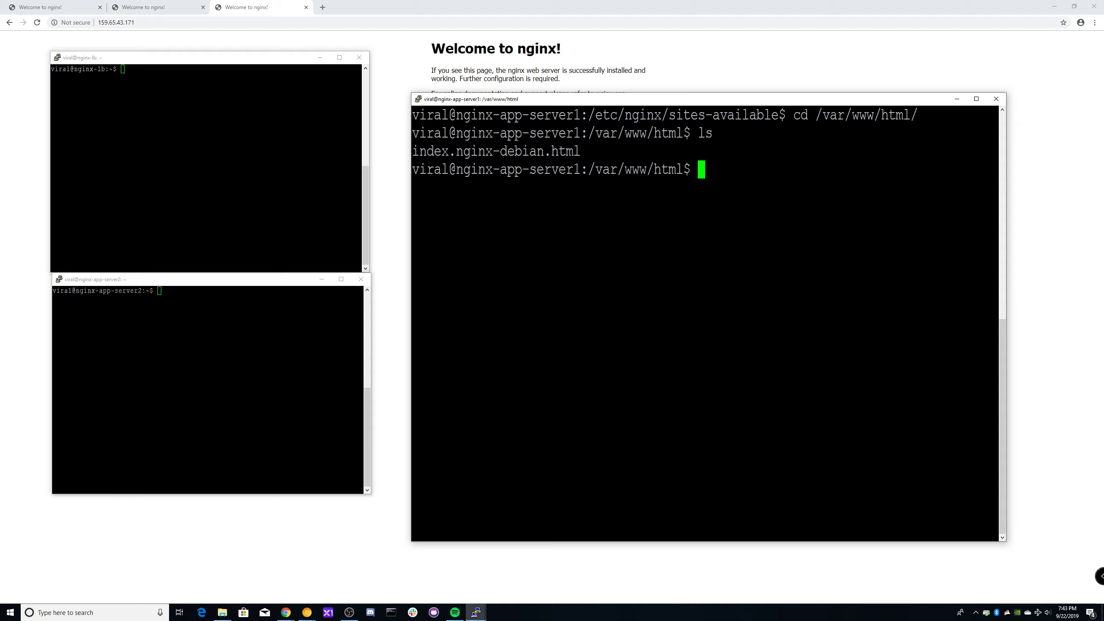
Show a detailed ls -lah listing revealing only root-owned index.nginx-debian.html
double_click(492, 150)
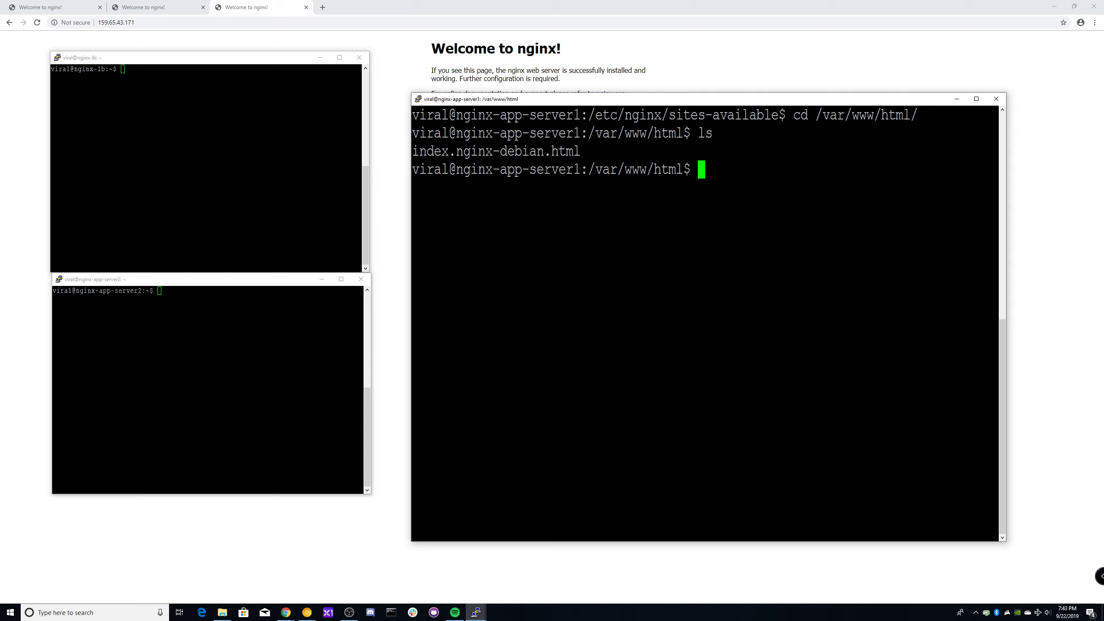
text(ll)
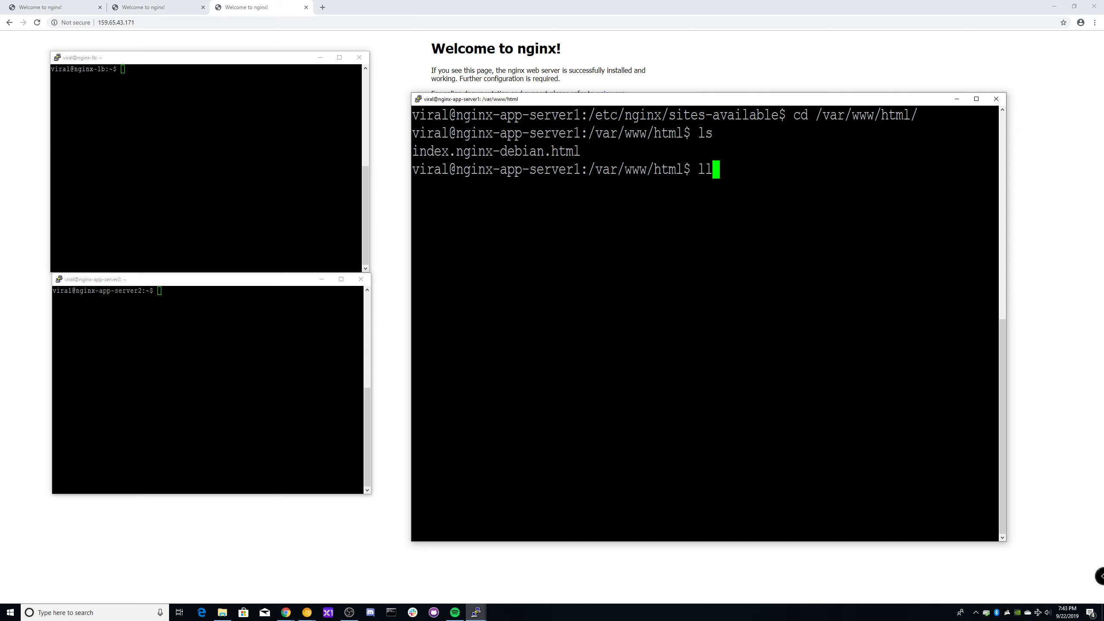
text(ls -)
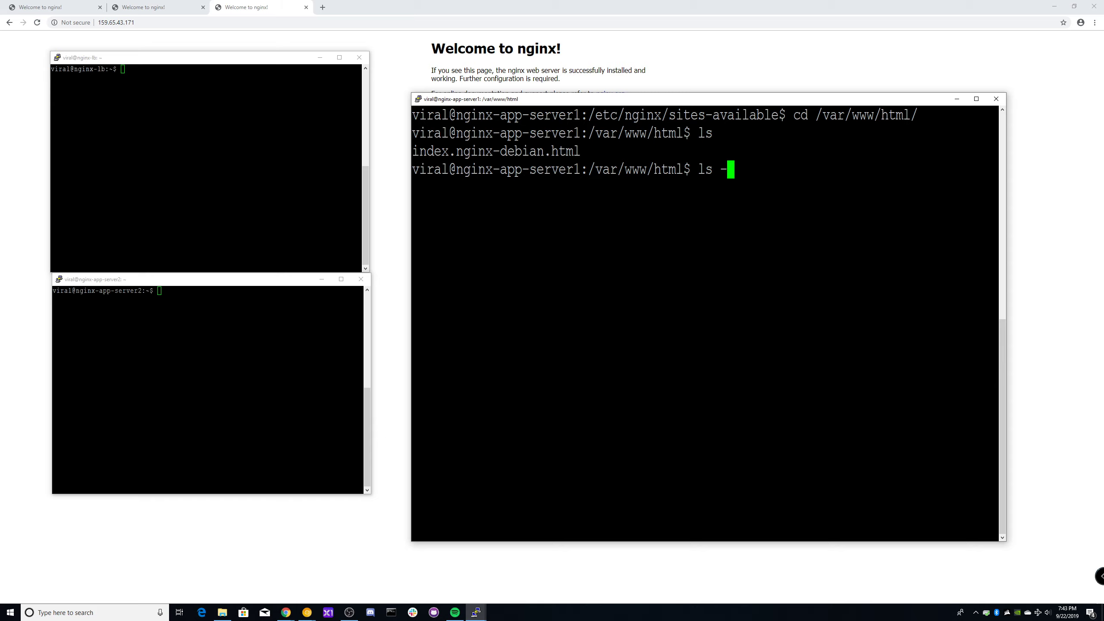
text(lah)
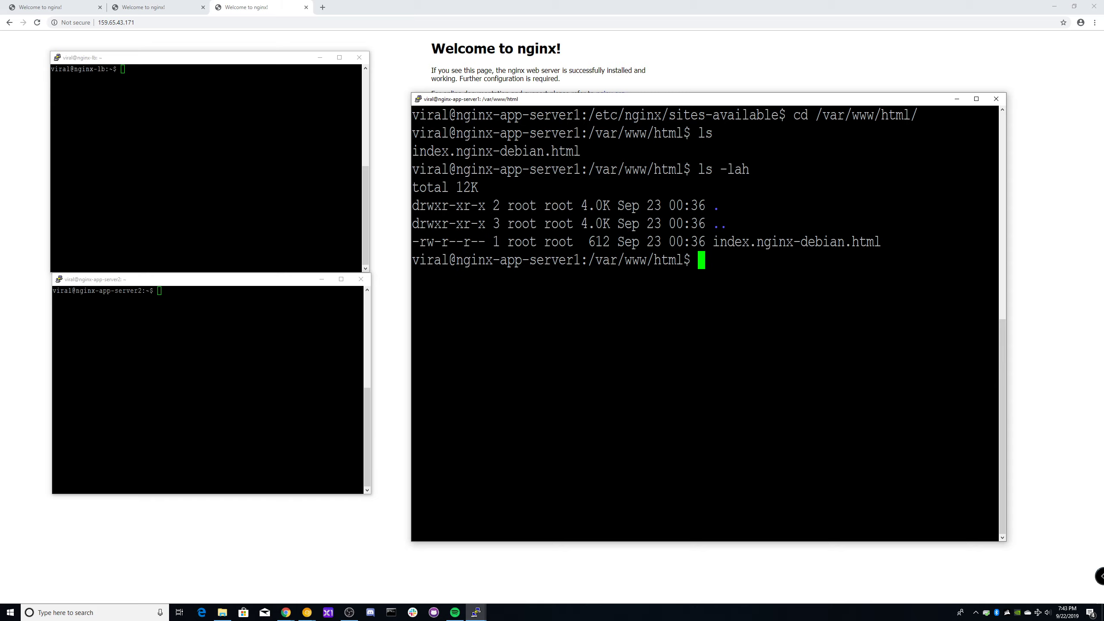
text(sud)
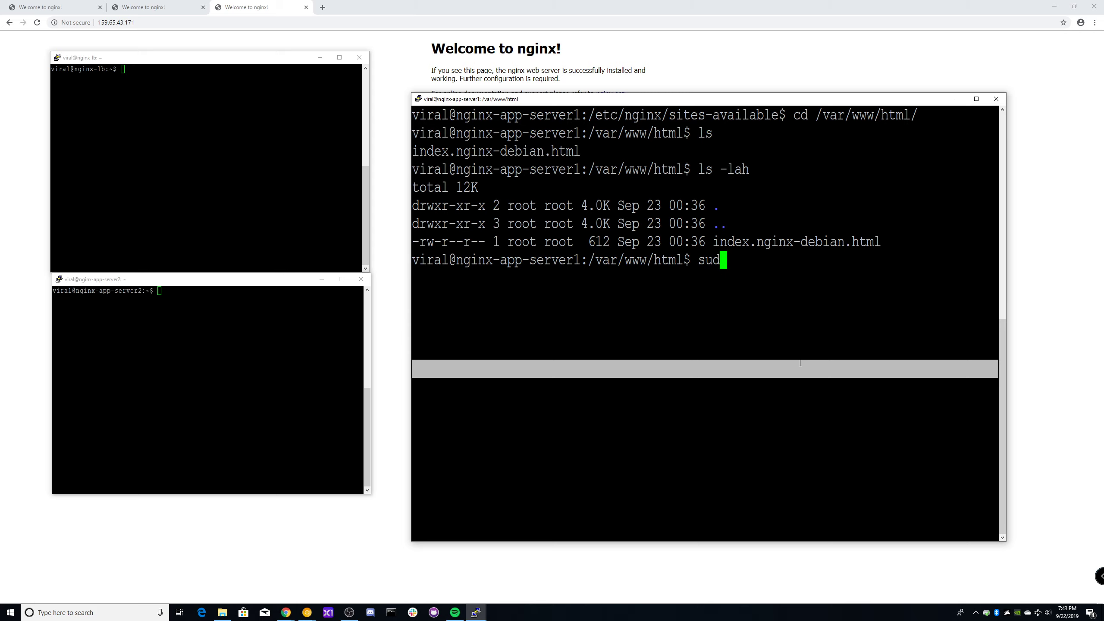
Create index.html in nano reading 'this is server 1!', then confirm it with ls -lah
text(o nano index)
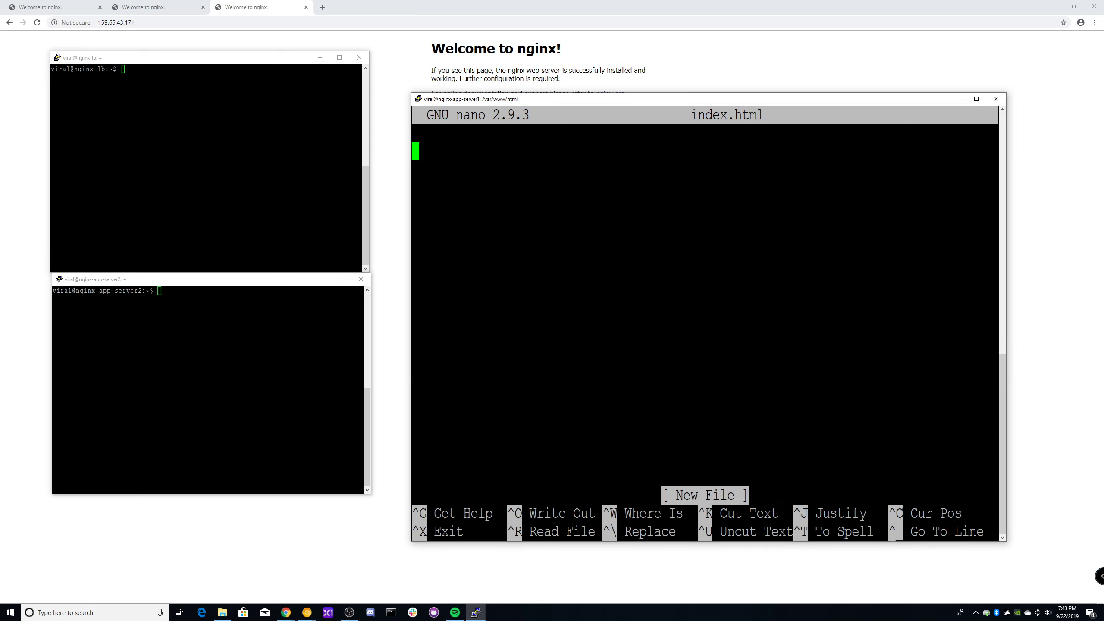
text(this is server)
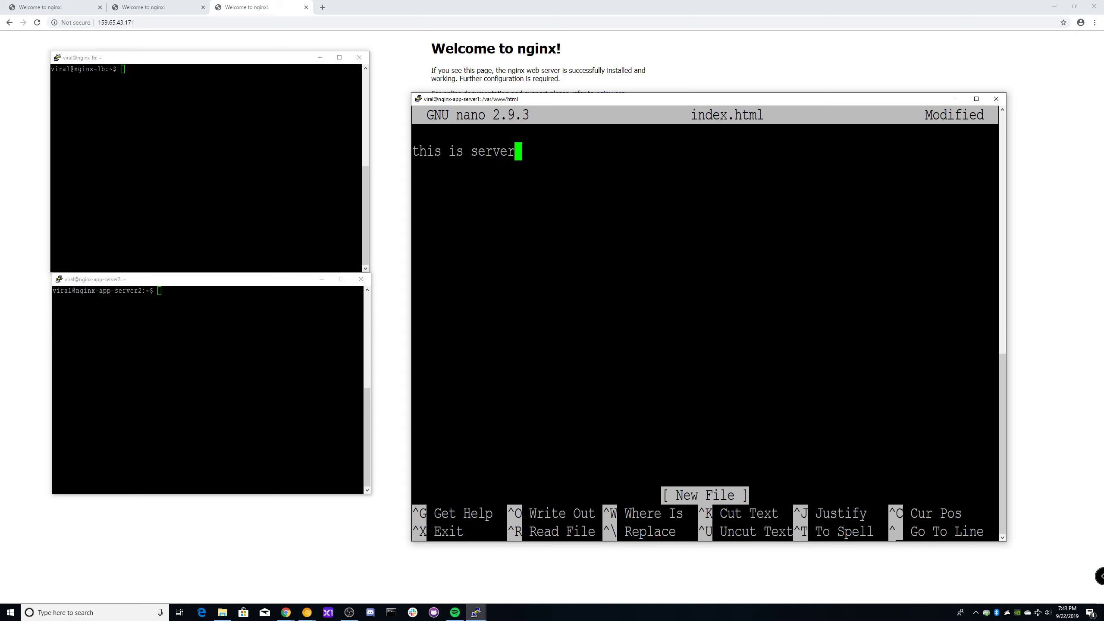
text(1!)
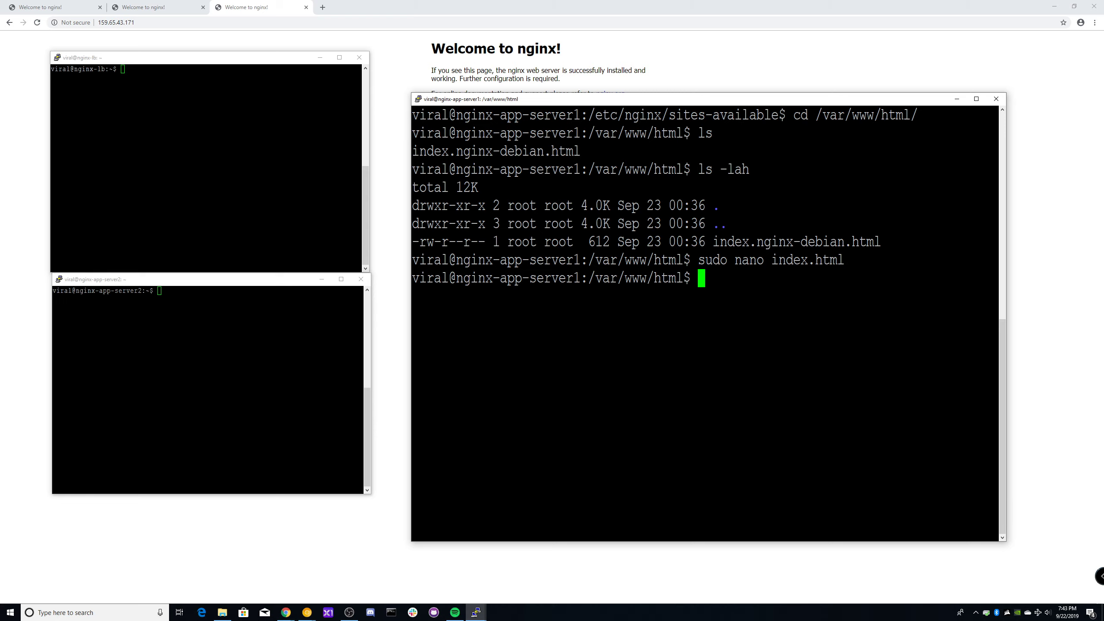
text(ls -lah)
click(208, 290)
text(cd)
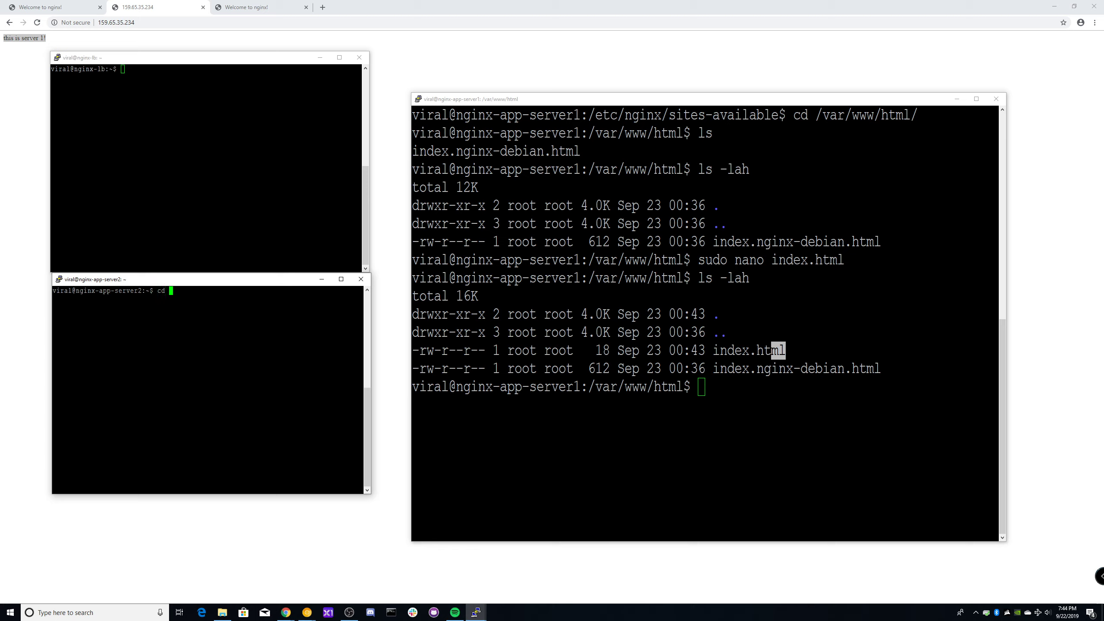
On server 2, change to /var/www/html and open index.html in nano
text(/var/www/)
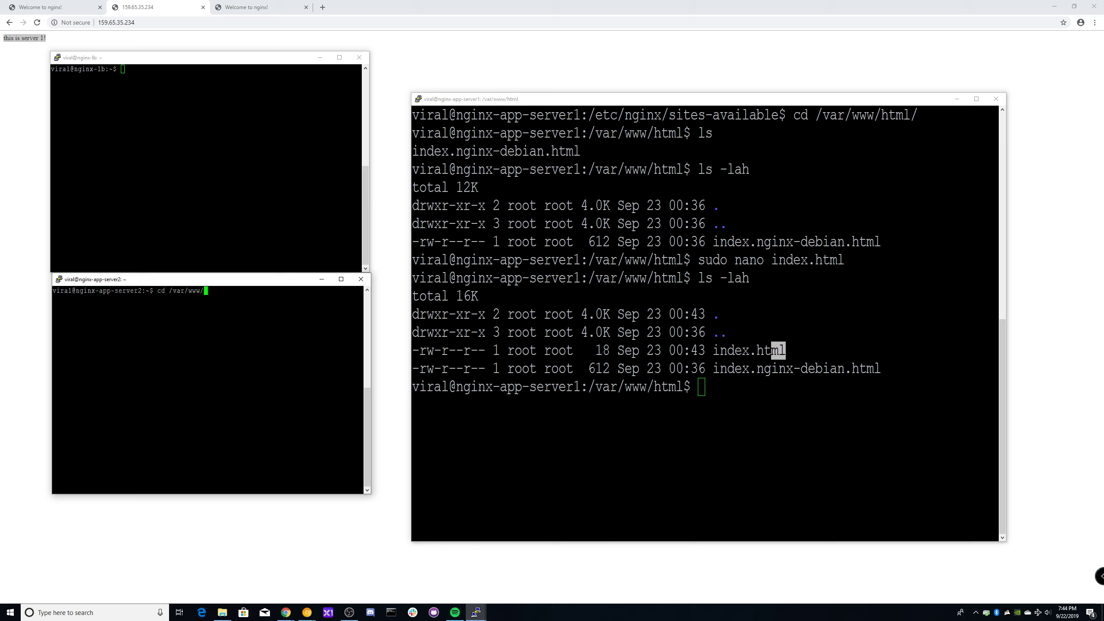
text(html/)
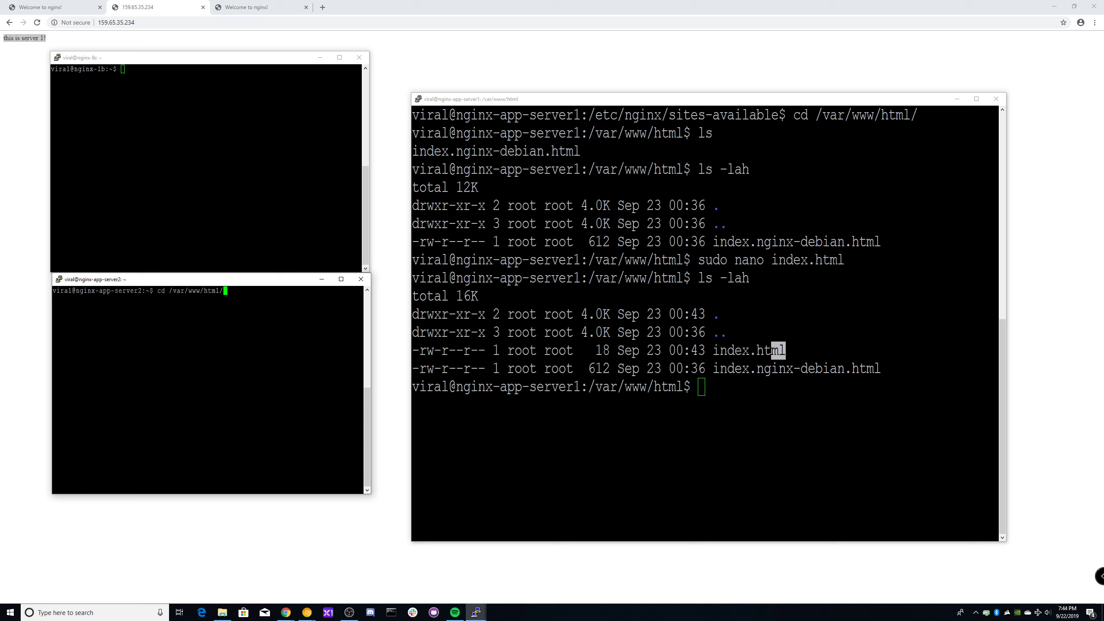
text(sudo nano)
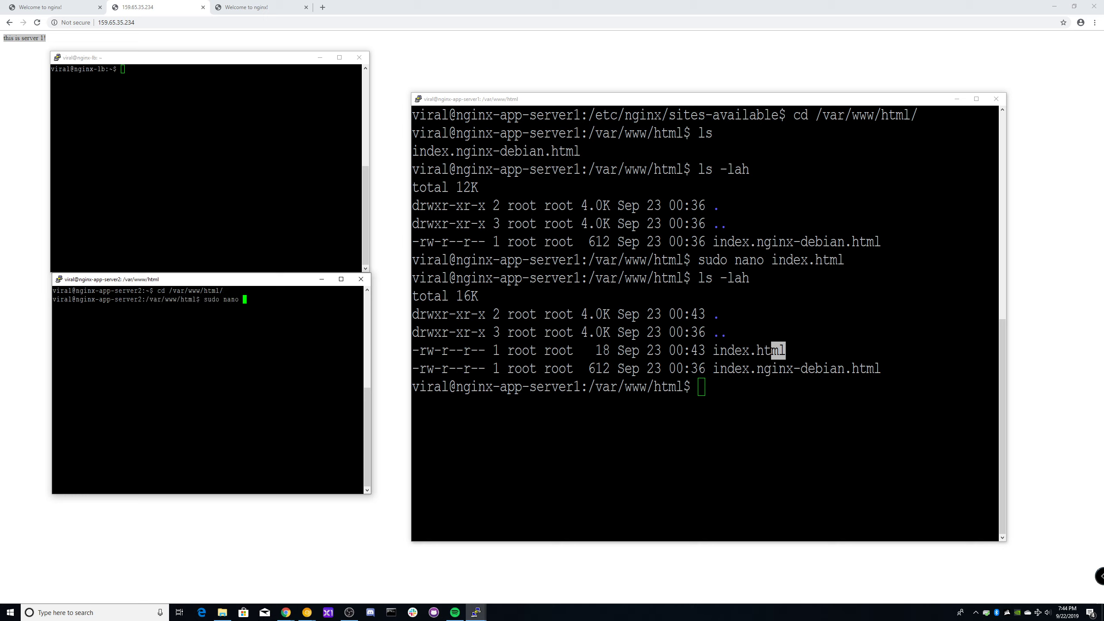
text(index.h)
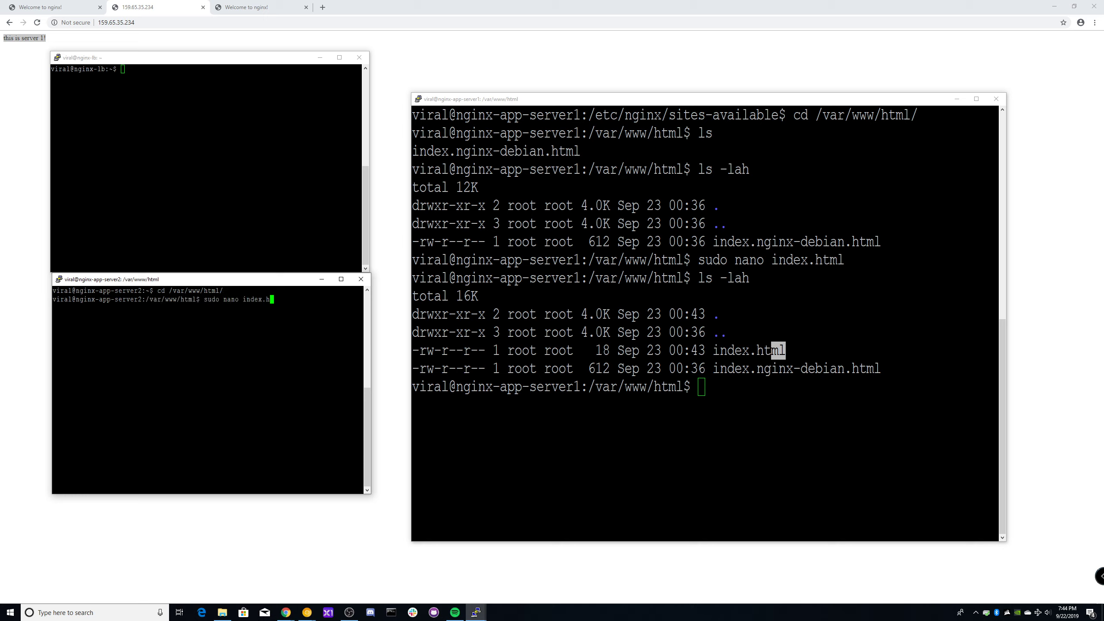
Type the server 2 page text, save and exit, then list the web root
text(thisis)
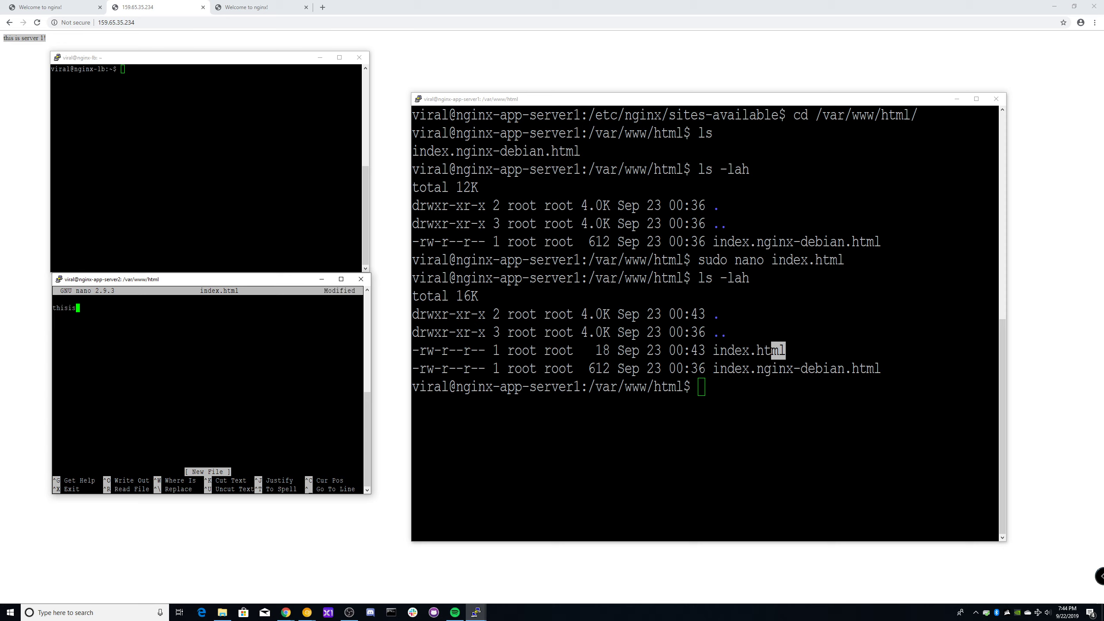
key(BackSpace)
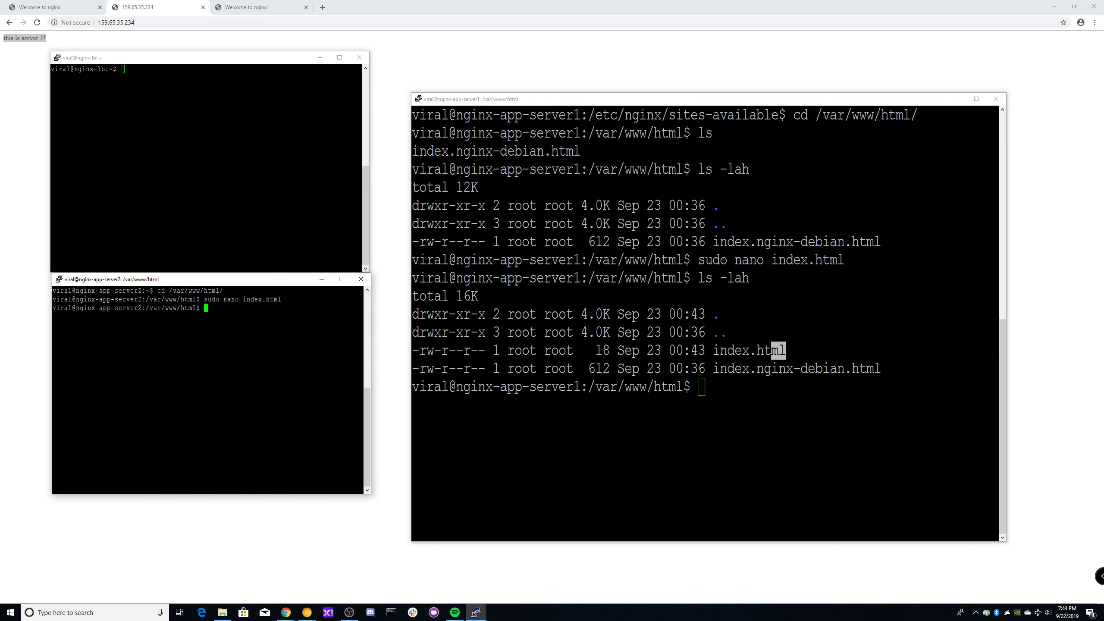
text(ls -lah)
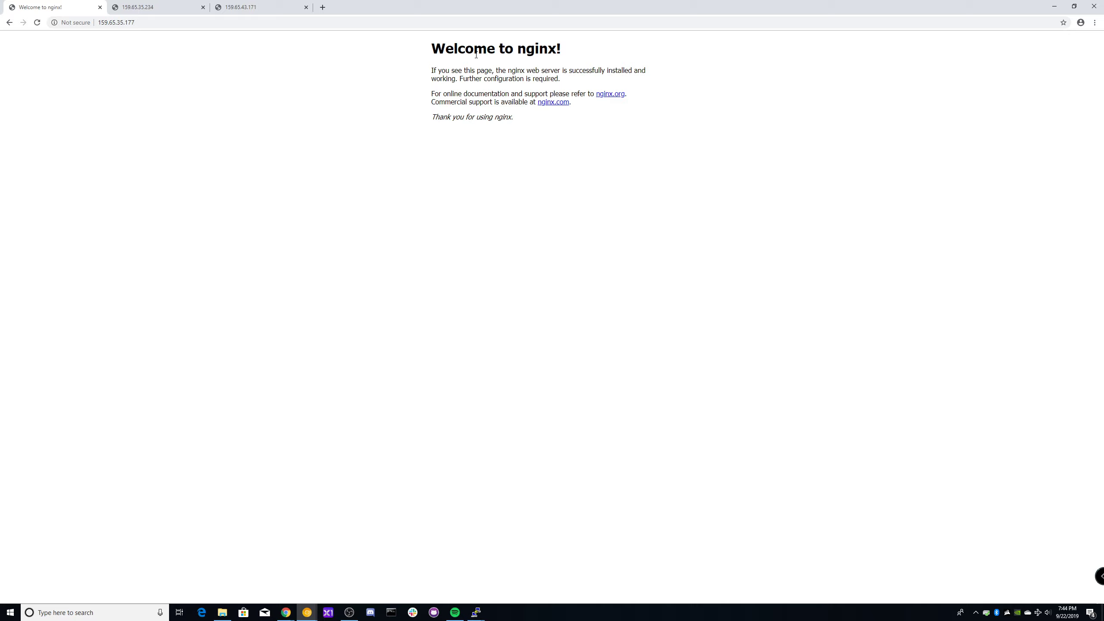
mouse_move(547, 227)
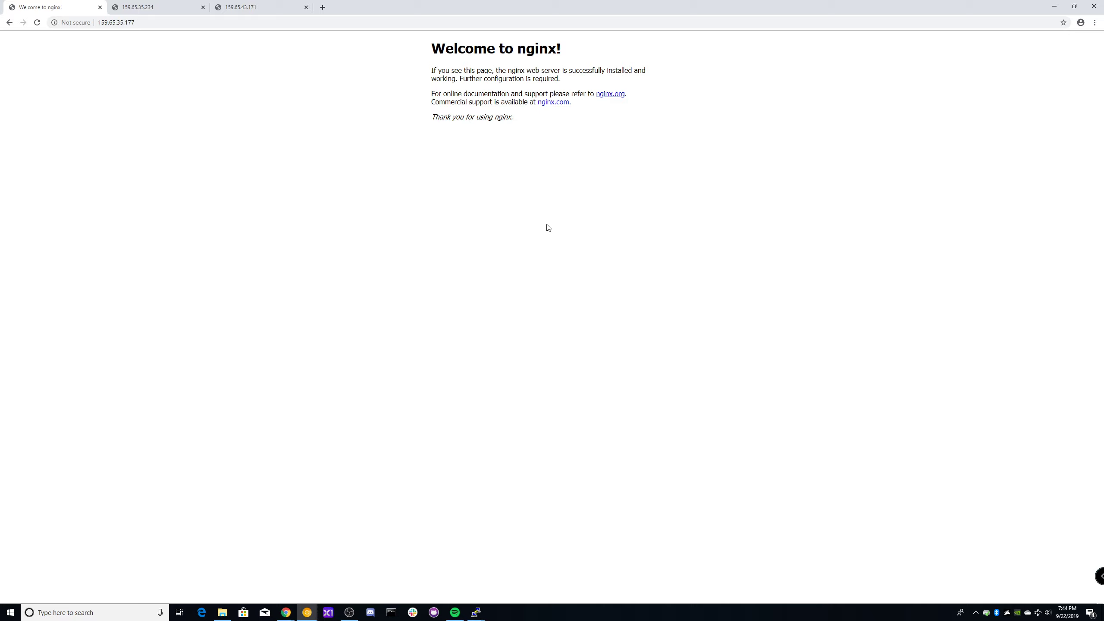
Check 159.65.35.177 still shows the default nginx page, then clear server 1's terminal
click(116, 22)
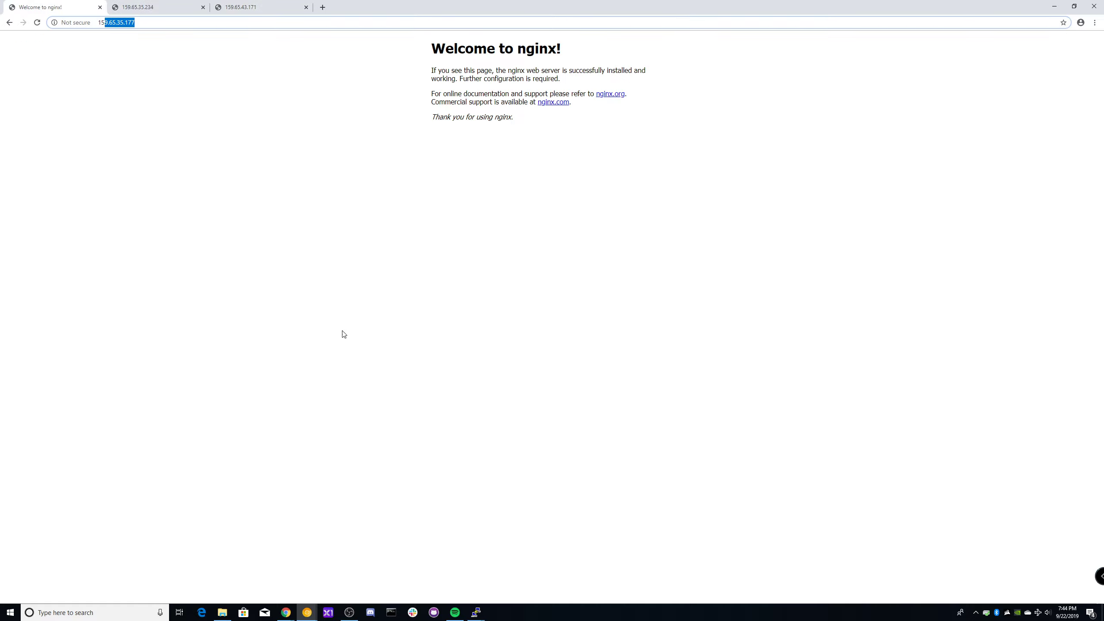
click(476, 612)
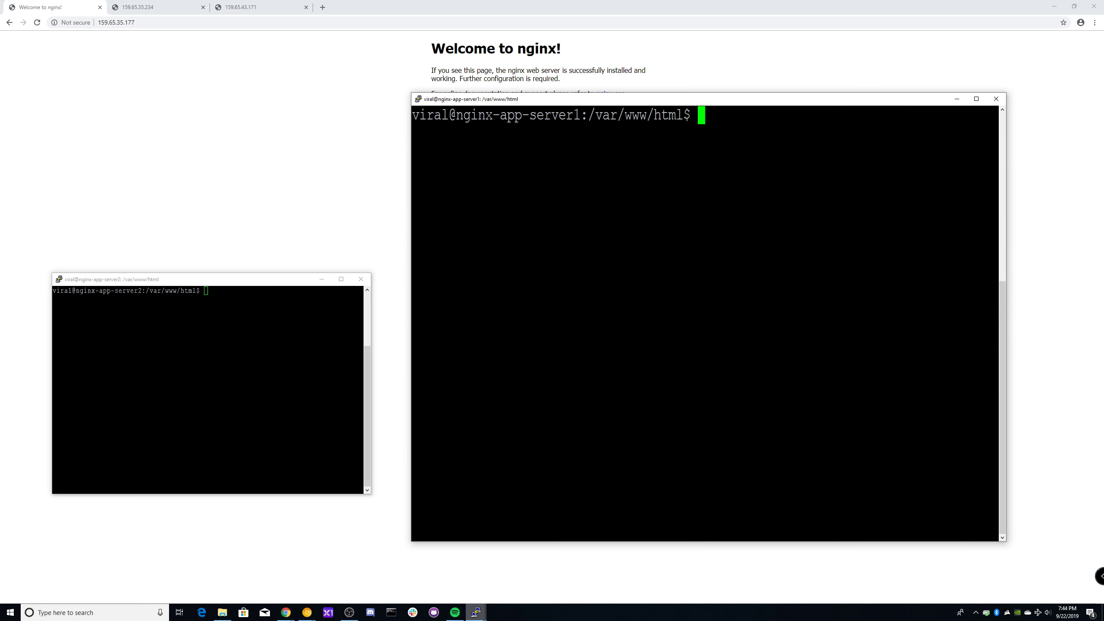
text(clear)
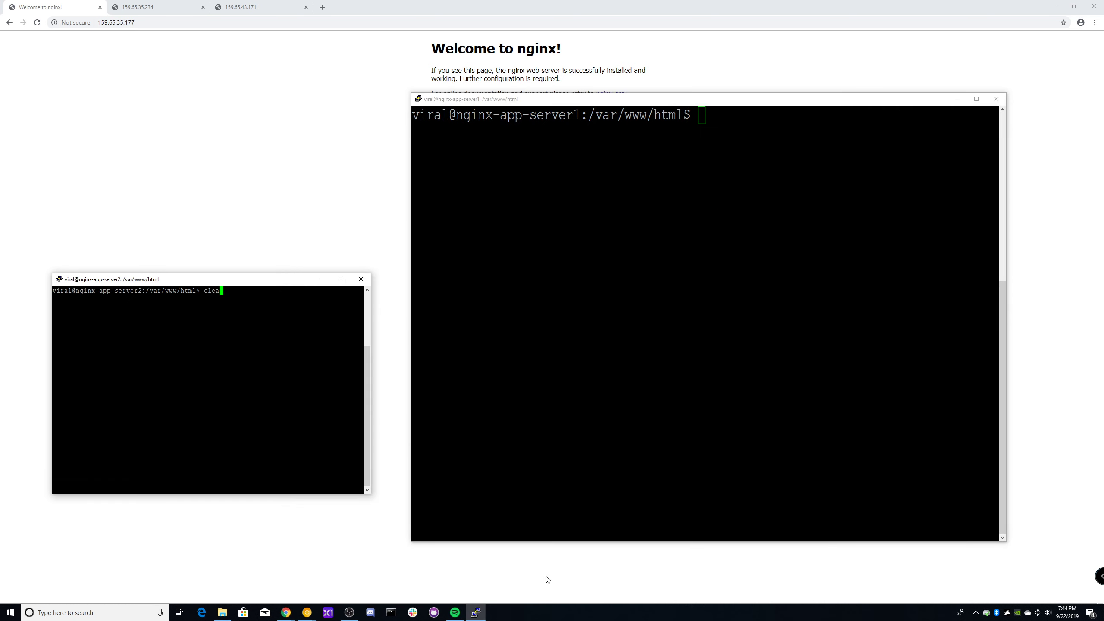